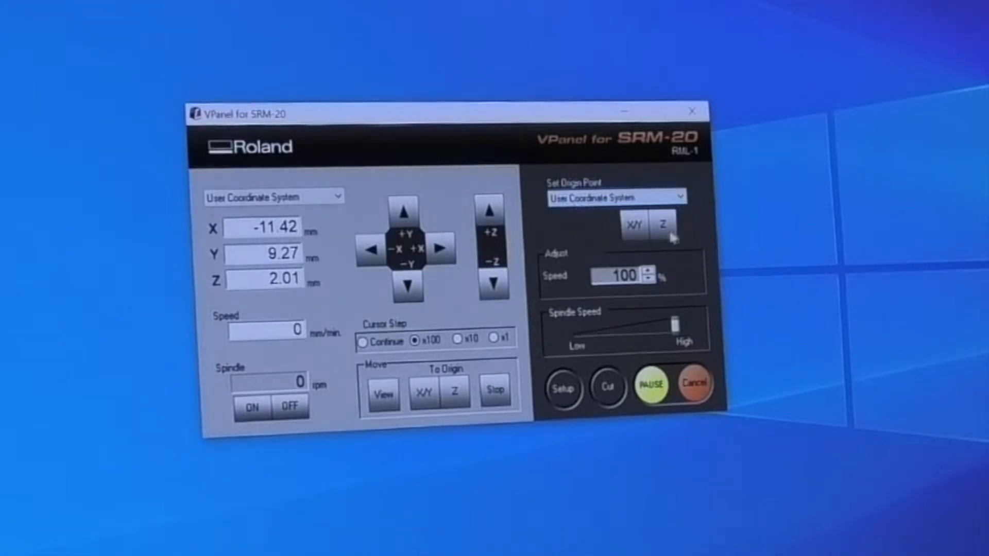
Request setting the user-coordinate Z origin at the tool's current Z 2.01 position.
{"action": "left_click", "coordinate": [663, 225]}
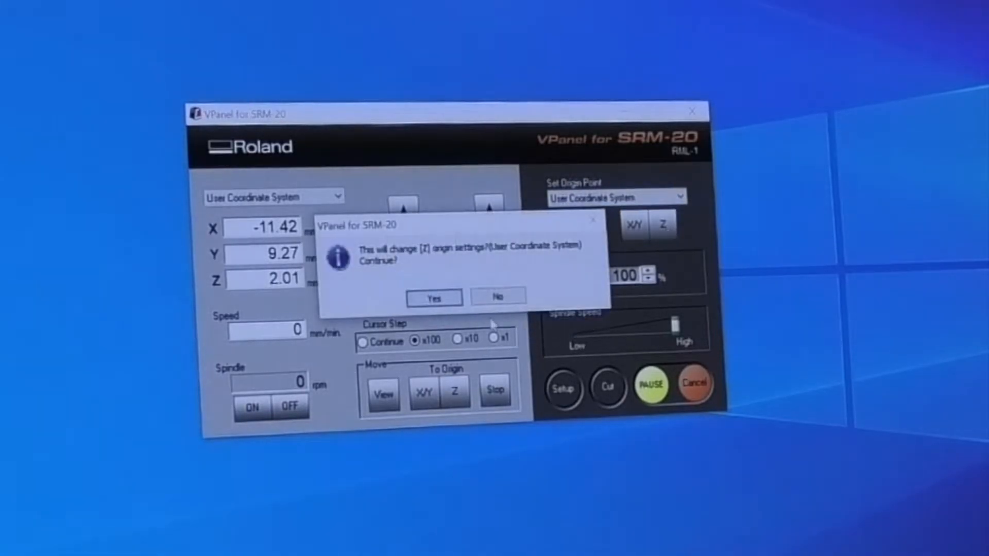